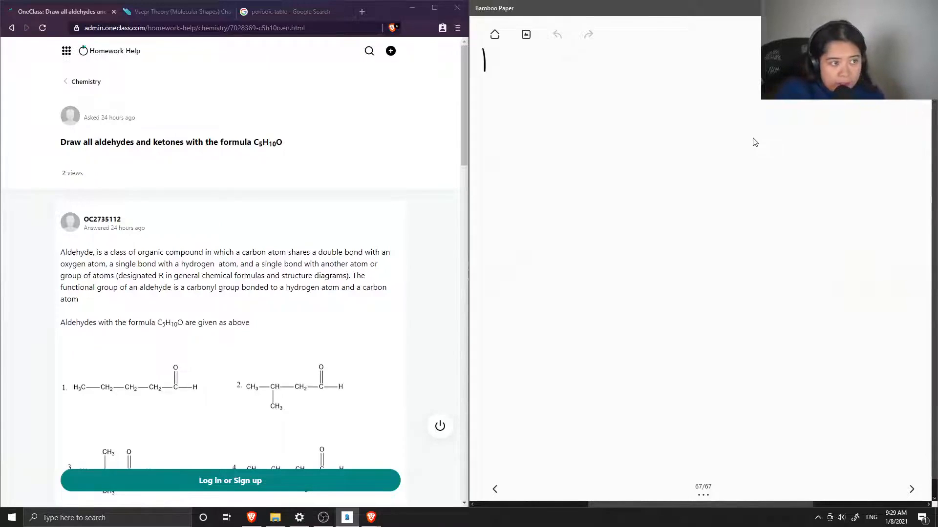
- Handwrite '10.) C5H10O' in black at the top left, underline it, and switch the ink to blue
left_click_drag(487, 57, 499, 62)
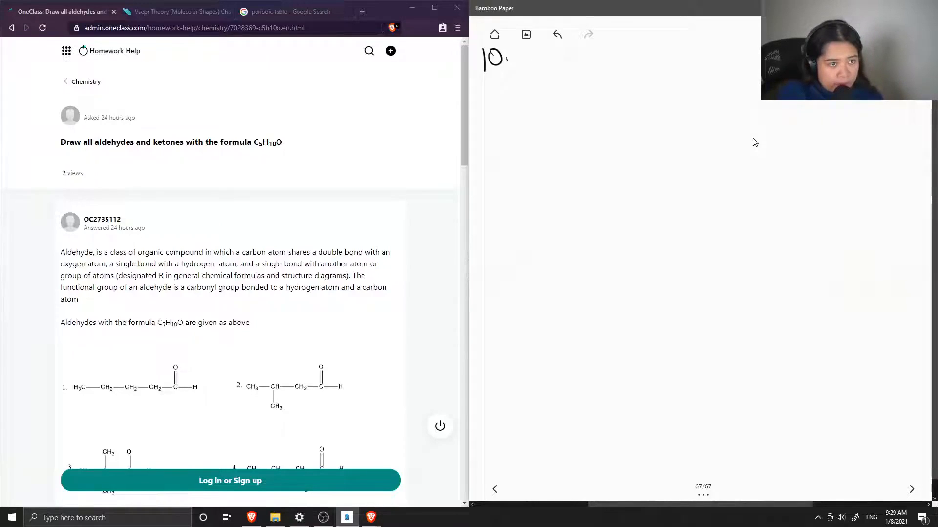
left_click_drag(507, 50, 511, 71)
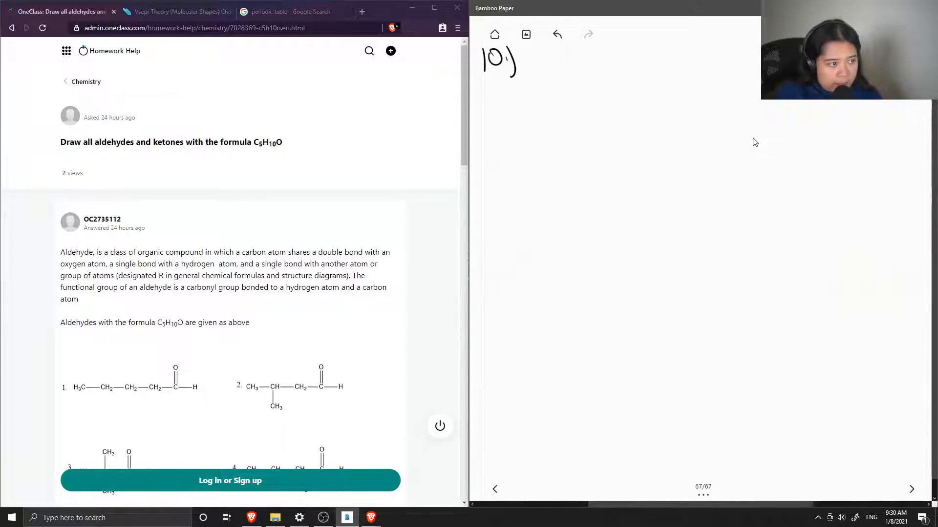
left_click_drag(531, 54, 541, 57)
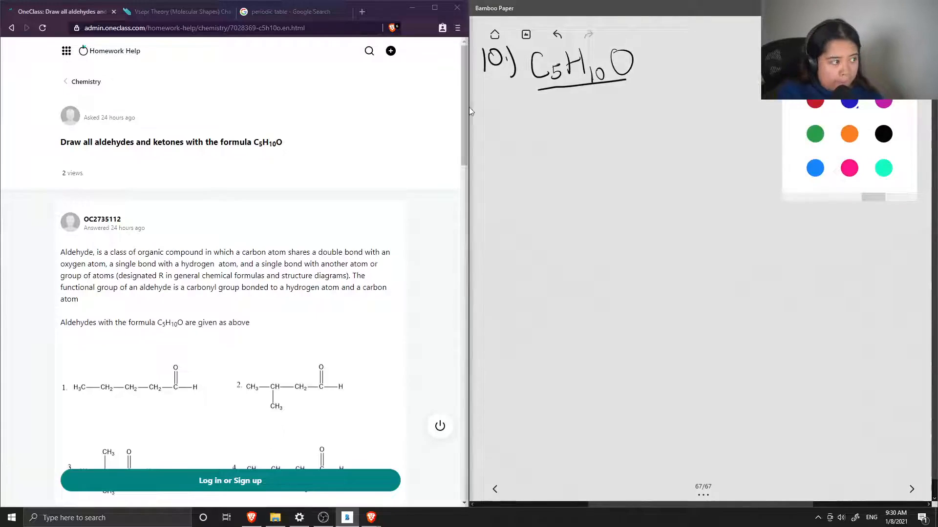
left_click_drag(484, 117, 489, 104)
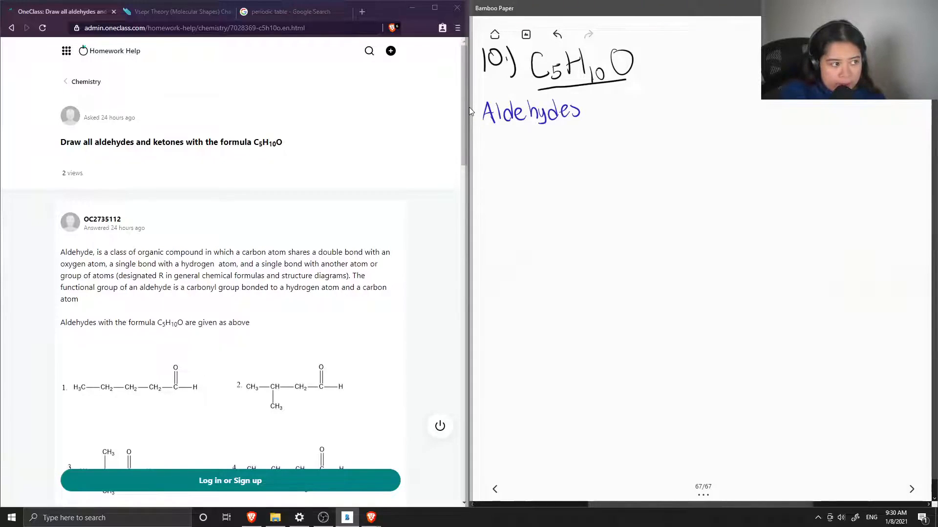
- Write 'Aldehydes → double bonded oxygen at the end' in blue with 'Aldehydes' underlined
left_click_drag(589, 111, 604, 108)
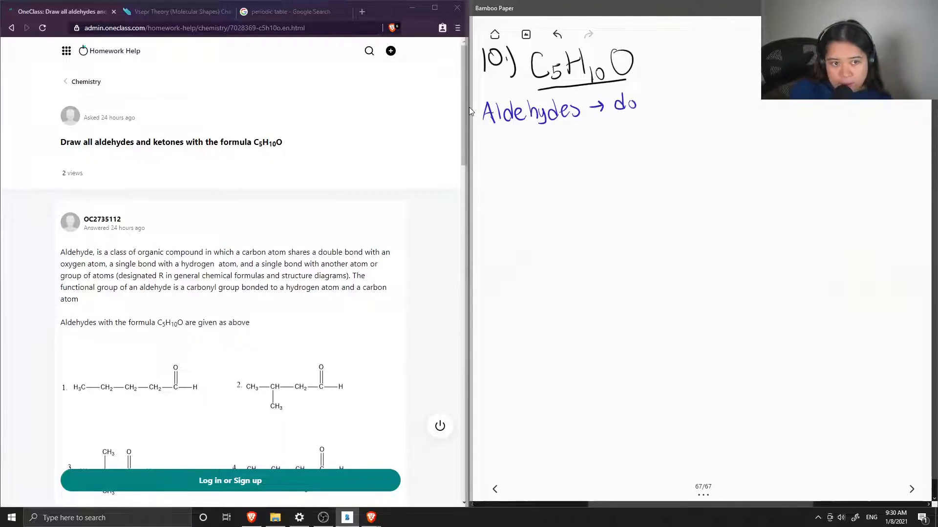
type("double bonded")
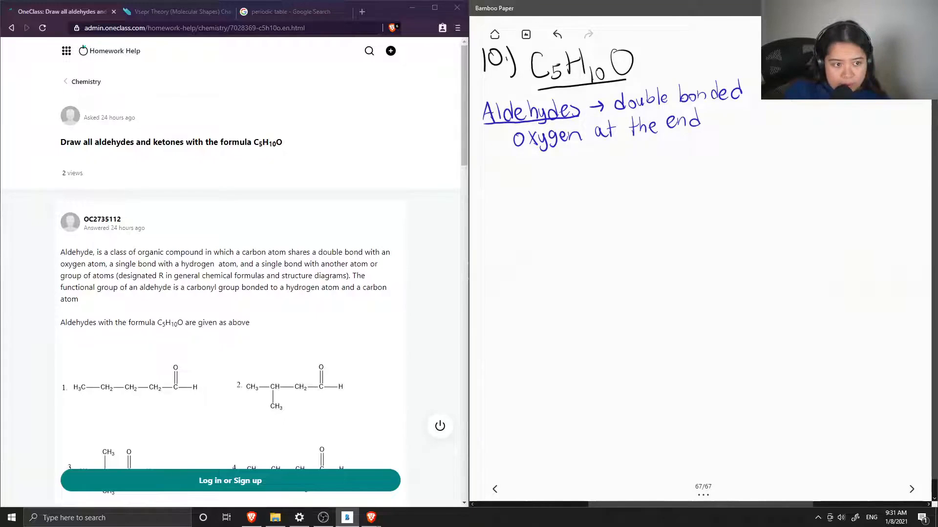
- Draw a five-carbon zigzag chain in black ending in a C=O with an H label
left_click_drag(487, 191, 541, 174)
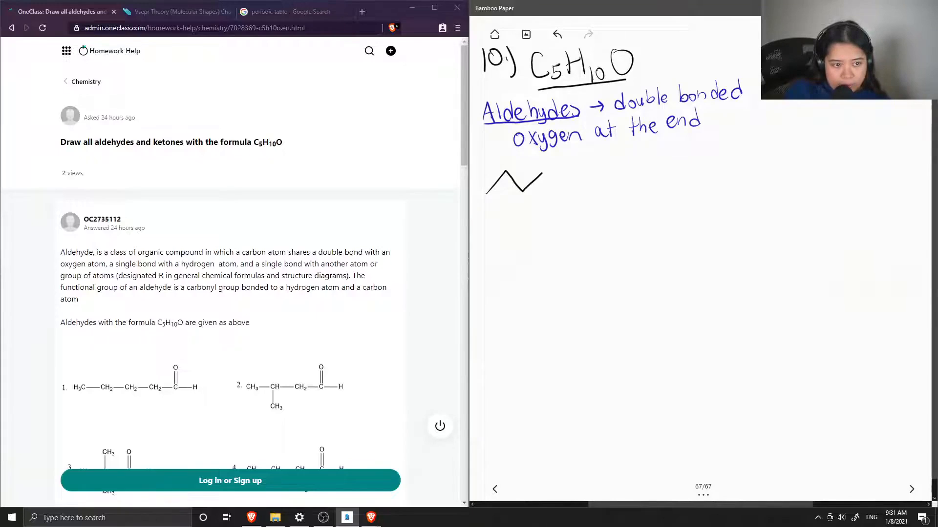
left_click_drag(538, 169, 561, 189)
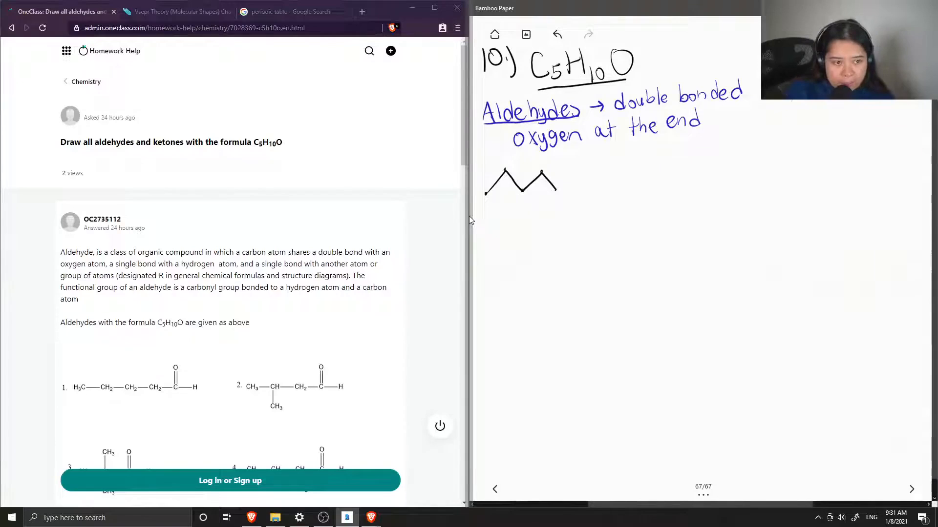
left_click_drag(553, 179, 553, 203)
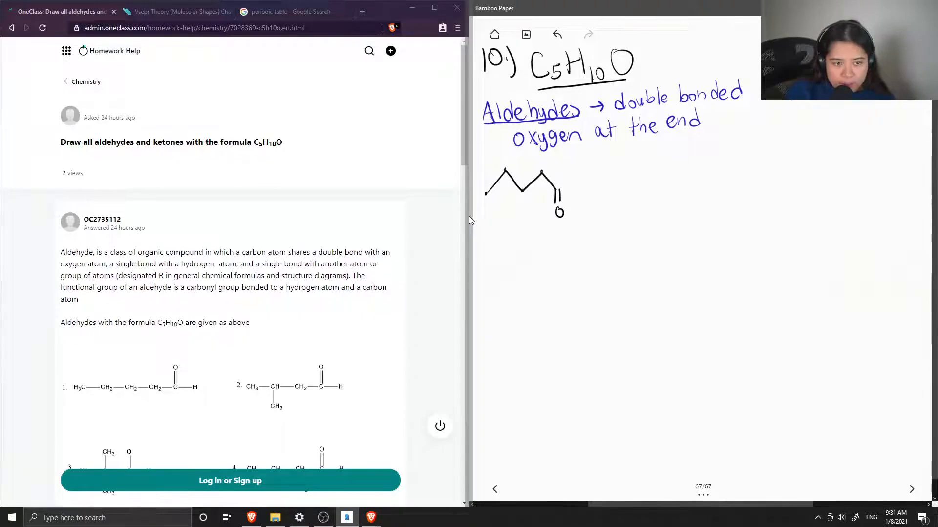
left_click_drag(549, 180, 566, 203)
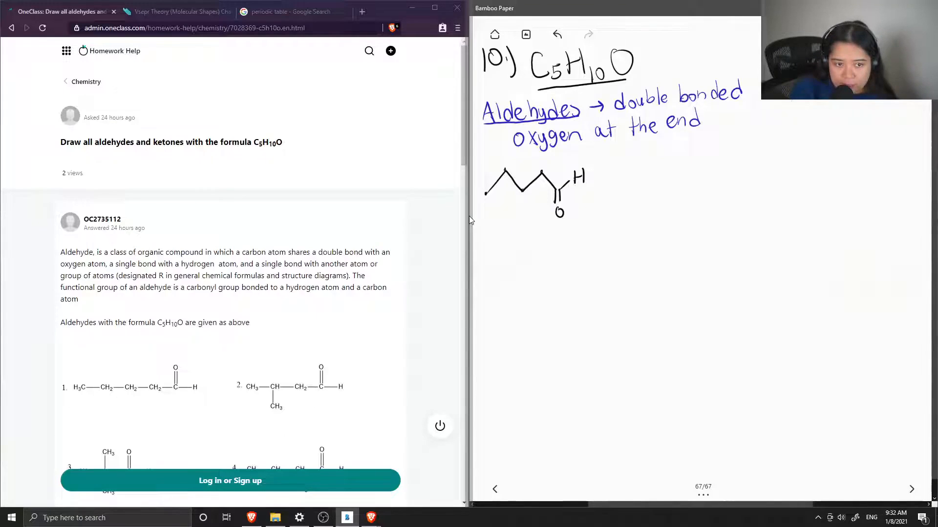
- Draw the second aldehyde: a branched chain with its methyl branch, C=O and H
left_click_drag(628, 167, 648, 185)
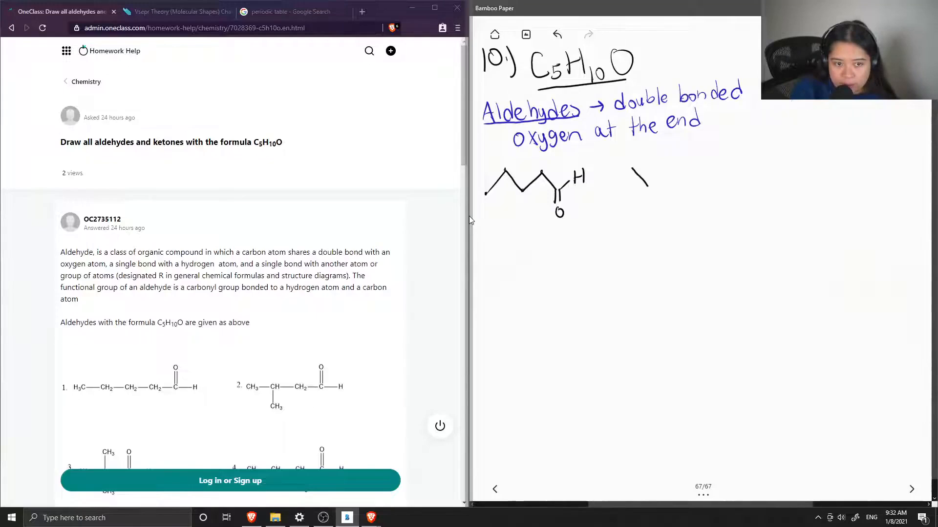
left_click_drag(631, 191, 682, 180)
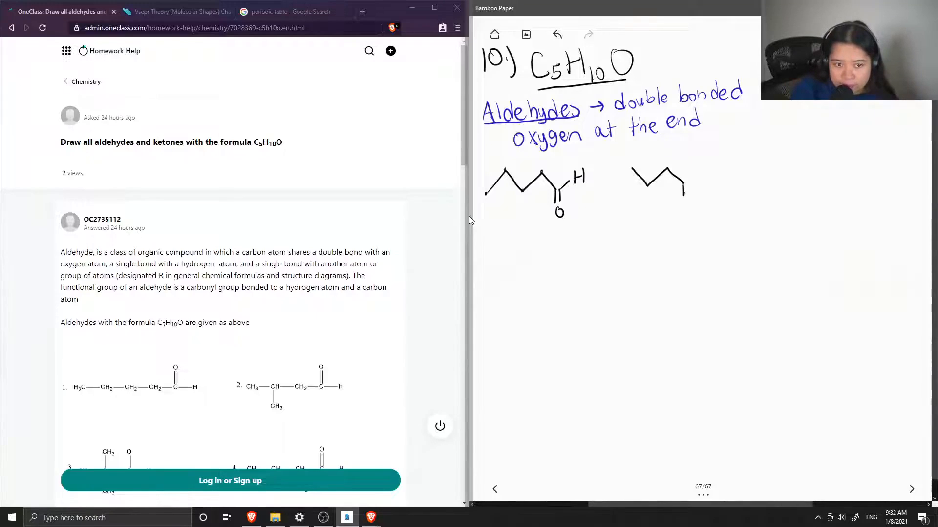
left_click_drag(684, 182, 688, 209)
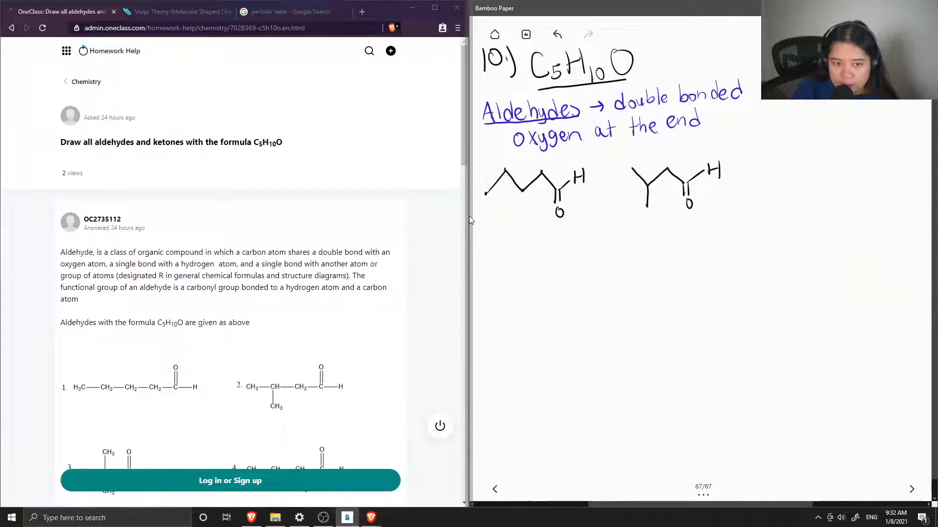
- Draw the third branched aldehyde with methyl, O and H, then start a zigzag for a fourth below
left_click_drag(772, 179, 804, 170)
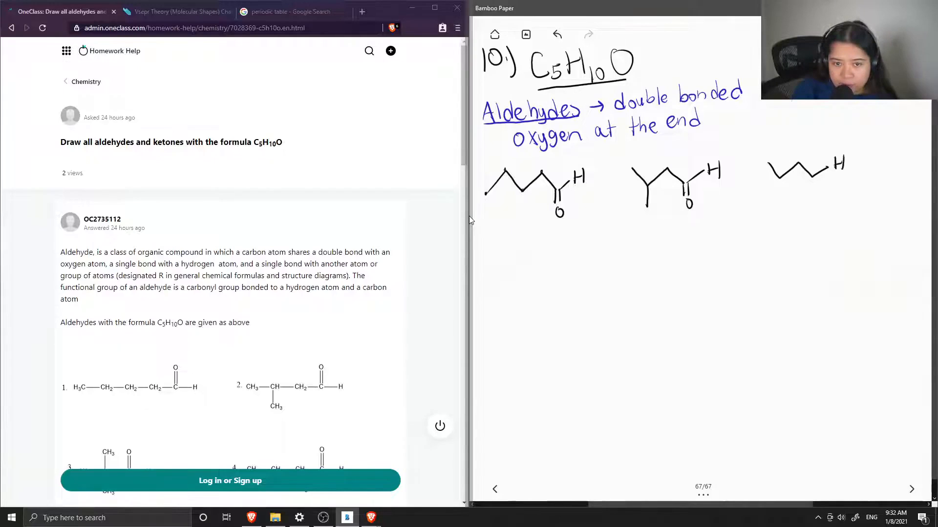
left_click_drag(801, 173, 816, 183)
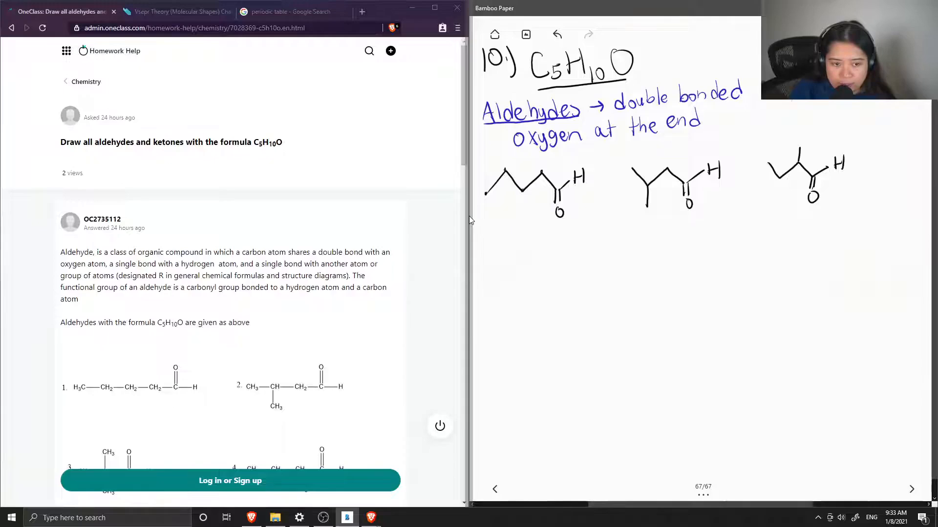
left_click_drag(598, 253, 614, 266)
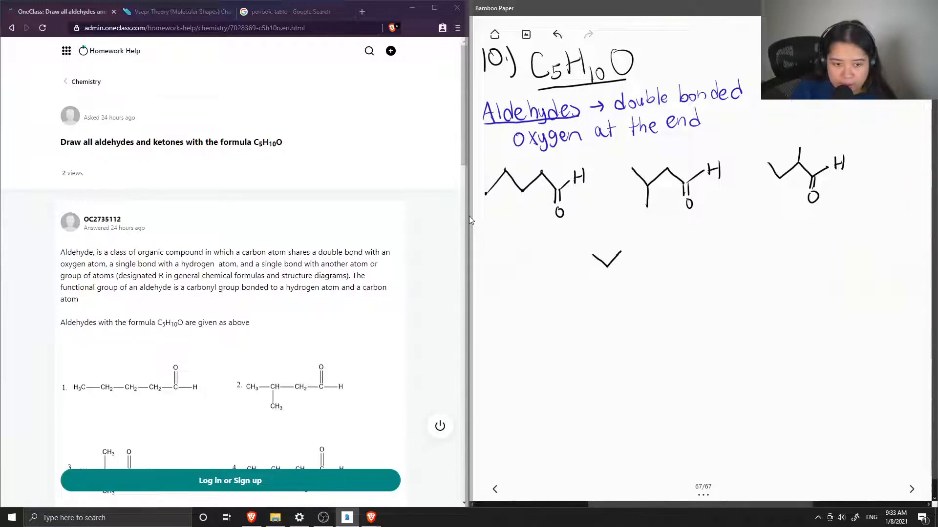
- Finish the fourth aldehyde skeleton with two methyl branches, a C=O and an H
left_click_drag(591, 266, 655, 257)
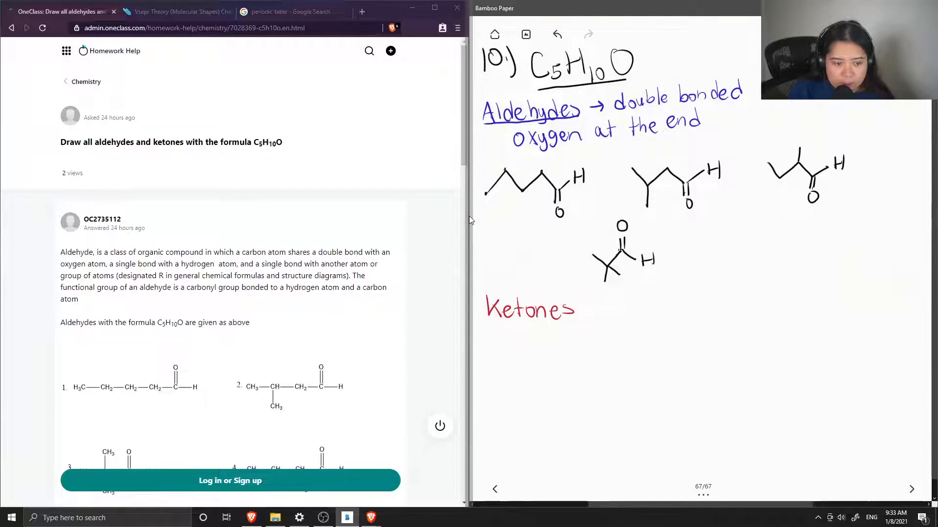
- Underline 'Ketones' and write '→ double bonded oxygen in the middle' in red after it
left_click_drag(589, 309, 616, 309)
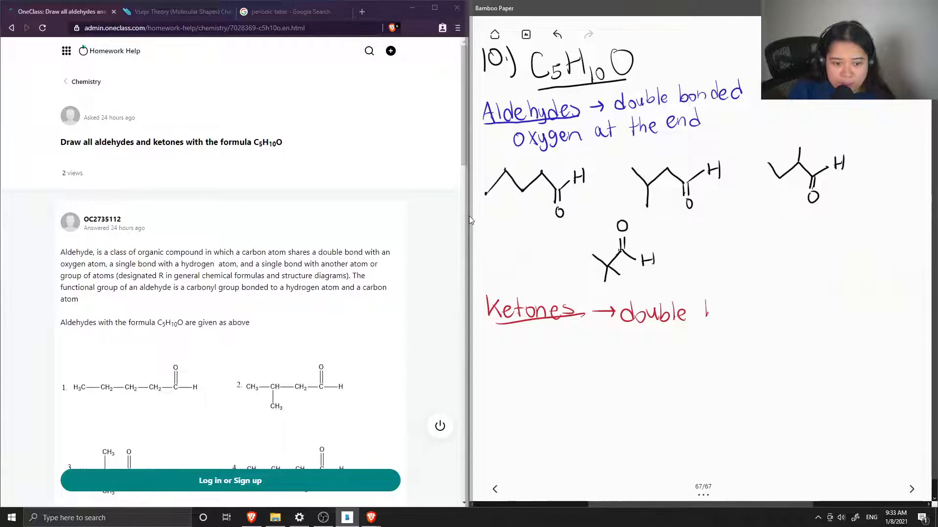
type("bond")
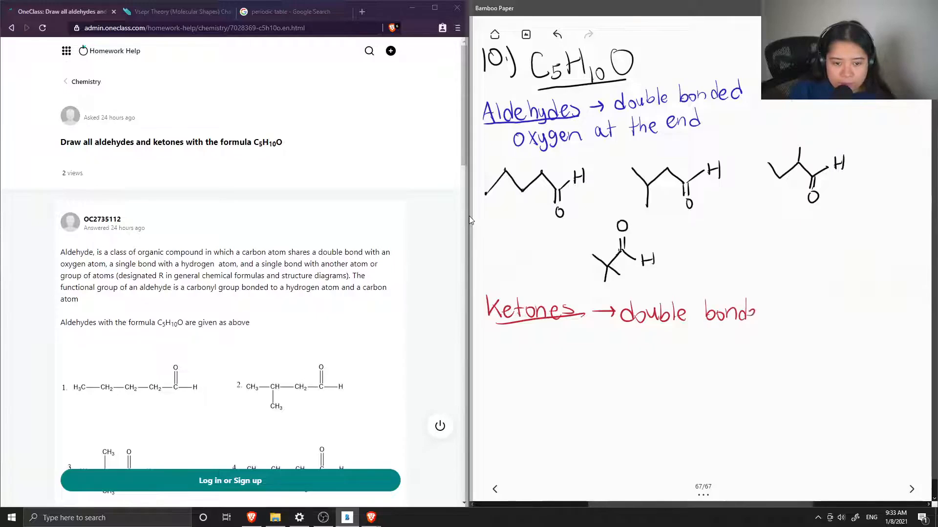
type("ed oxygen in")
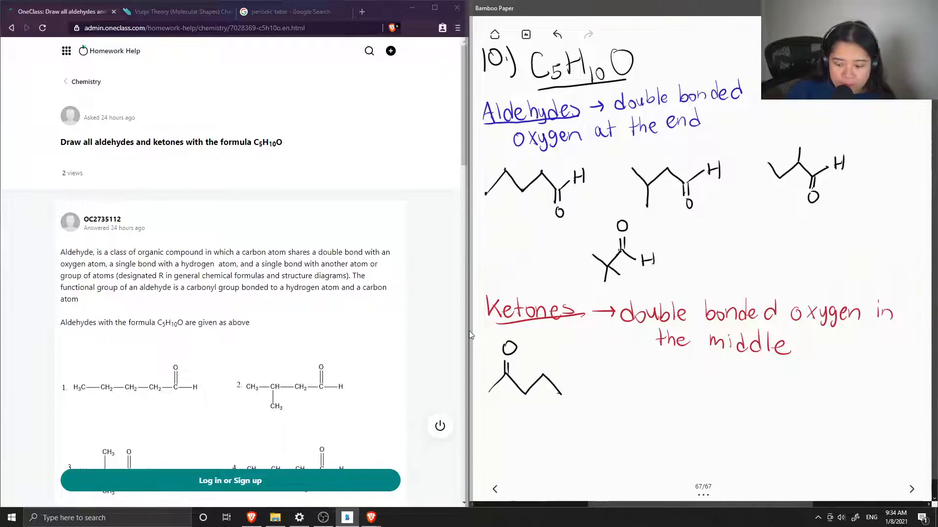
- Draw the second and third ketone skeletons, each a five-carbon chain with a C=O within it
left_click_drag(603, 397, 616, 371)
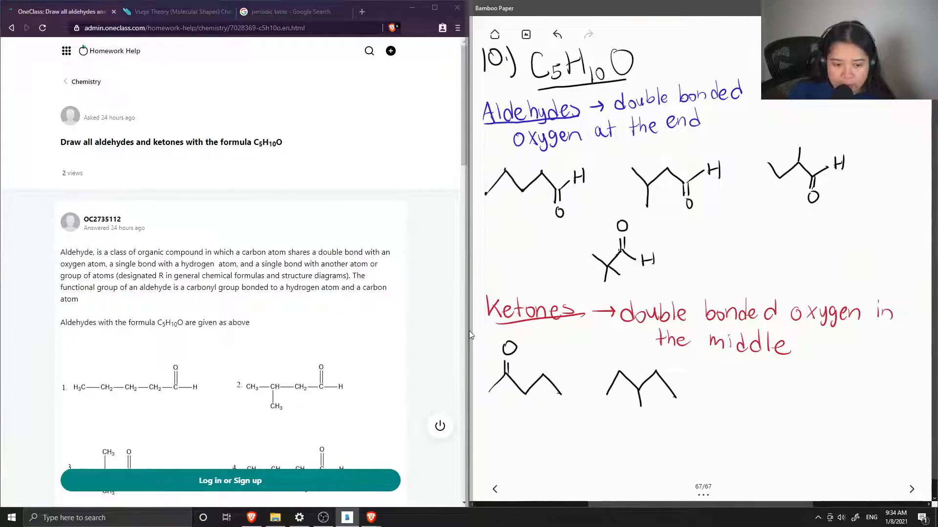
left_click_drag(640, 395, 648, 419)
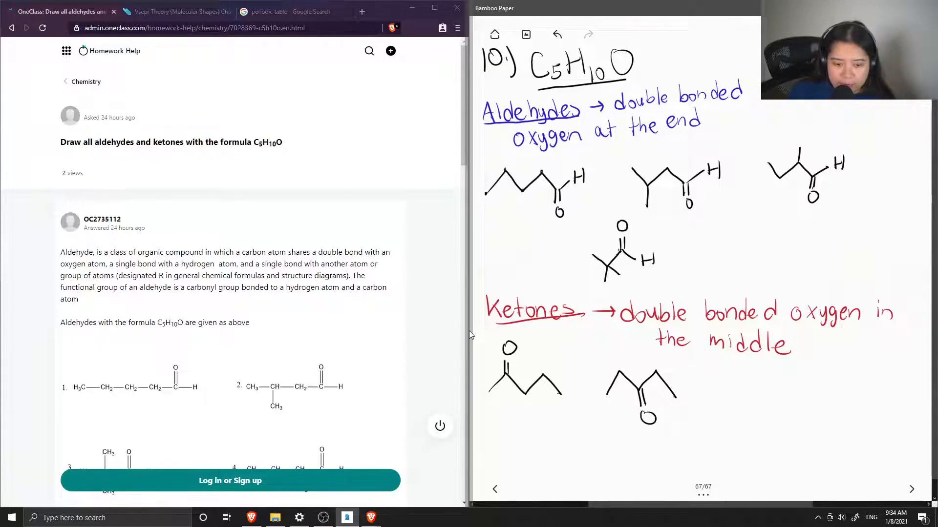
left_click_drag(724, 406, 780, 389)
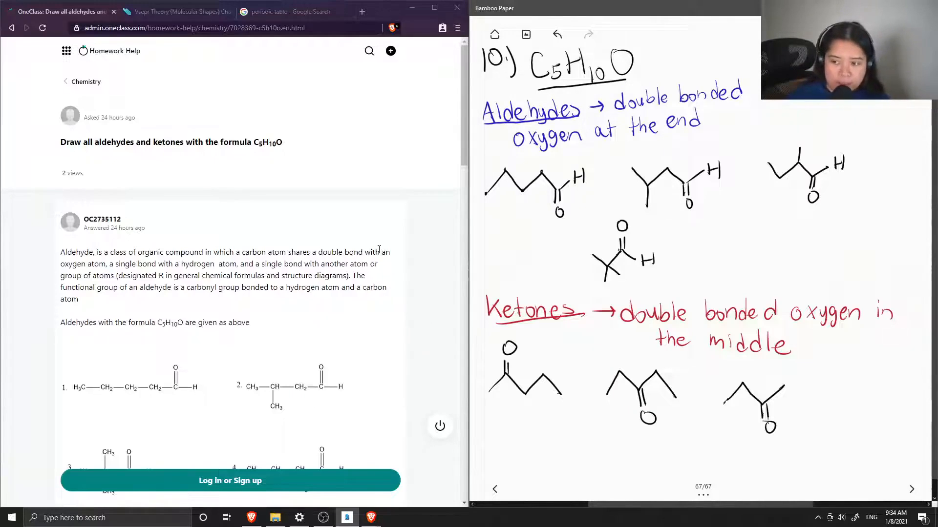
- Scroll the OneClass answer down past the four aldehyde structures to the ketone section
scroll("down", 3)
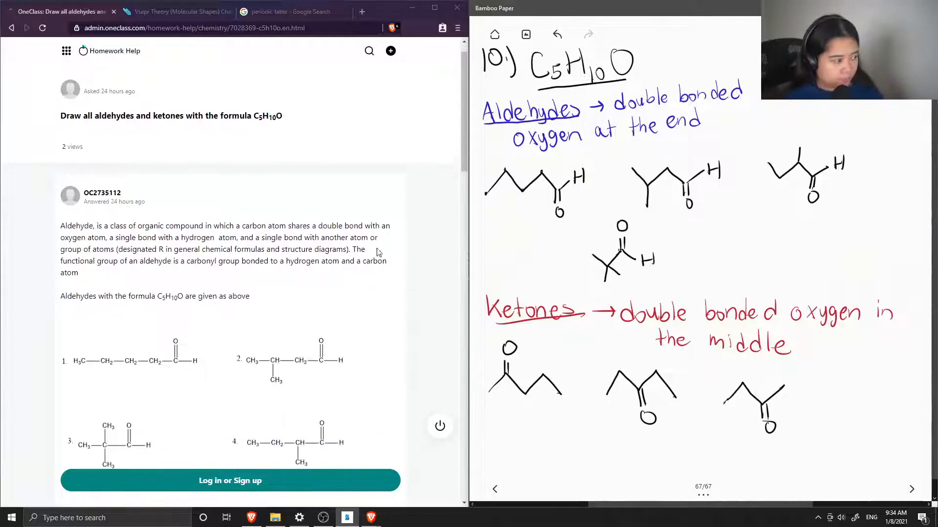
scroll("down", 3)
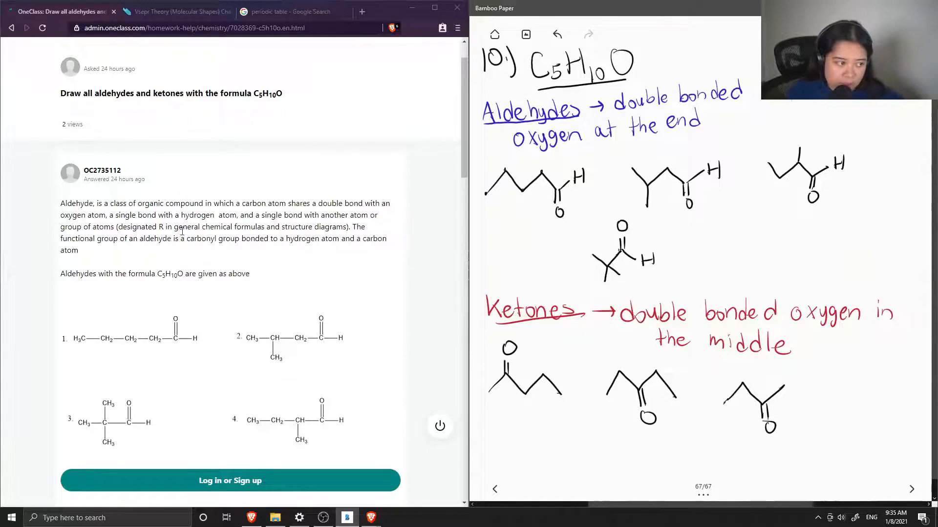
mouse_move(276, 249)
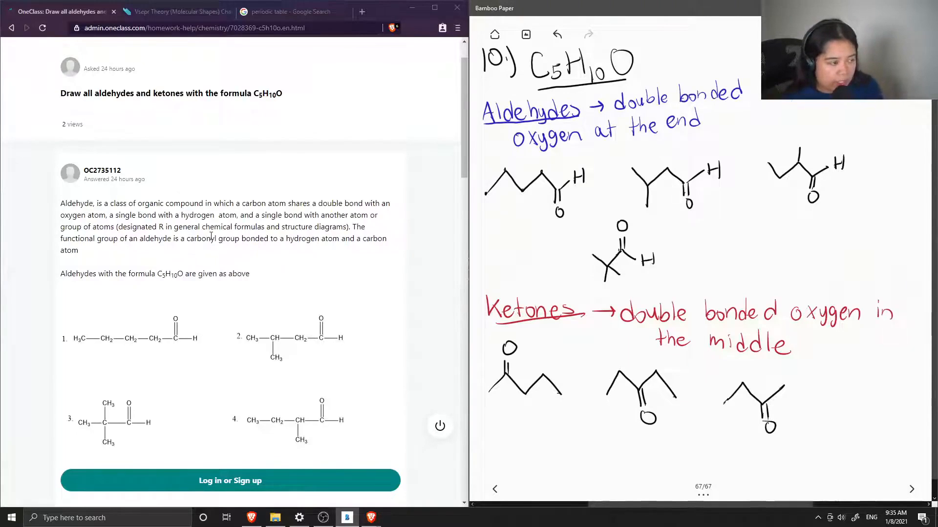
scroll("down", 3)
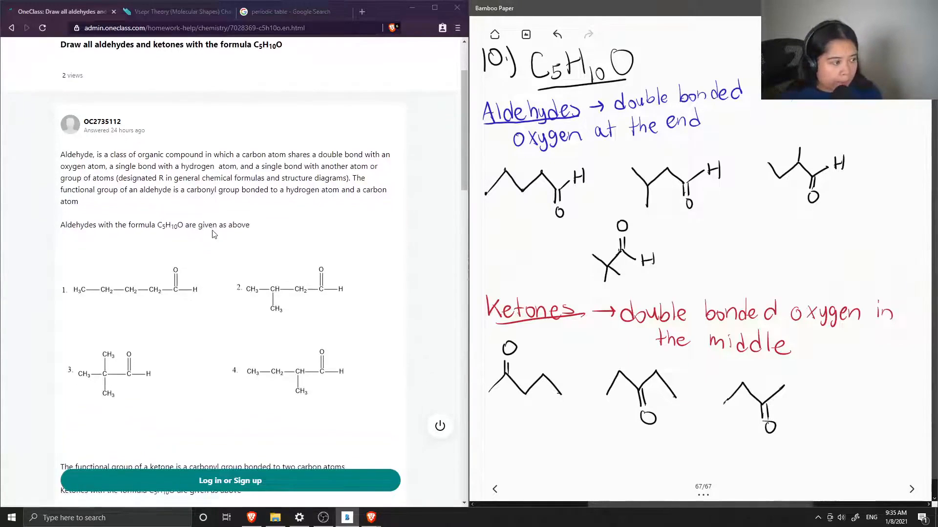
scroll("down", 3)
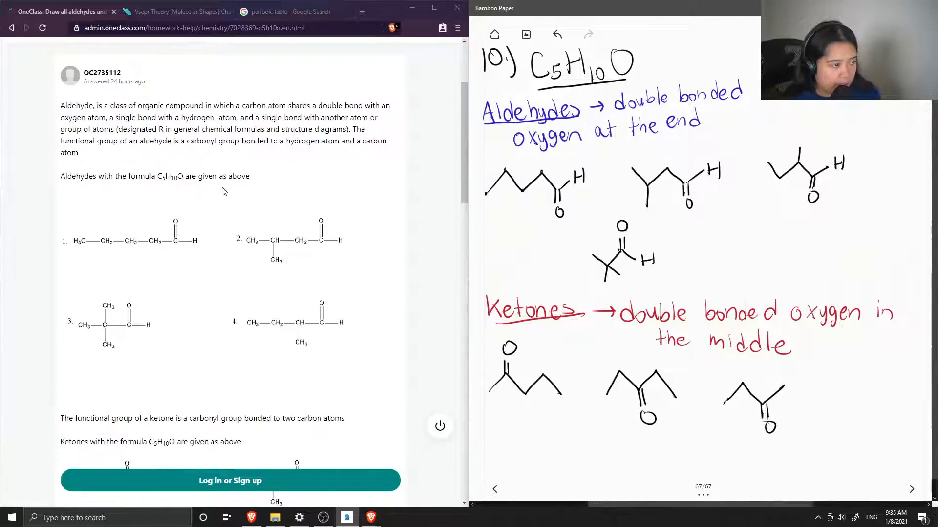
mouse_move(172, 218)
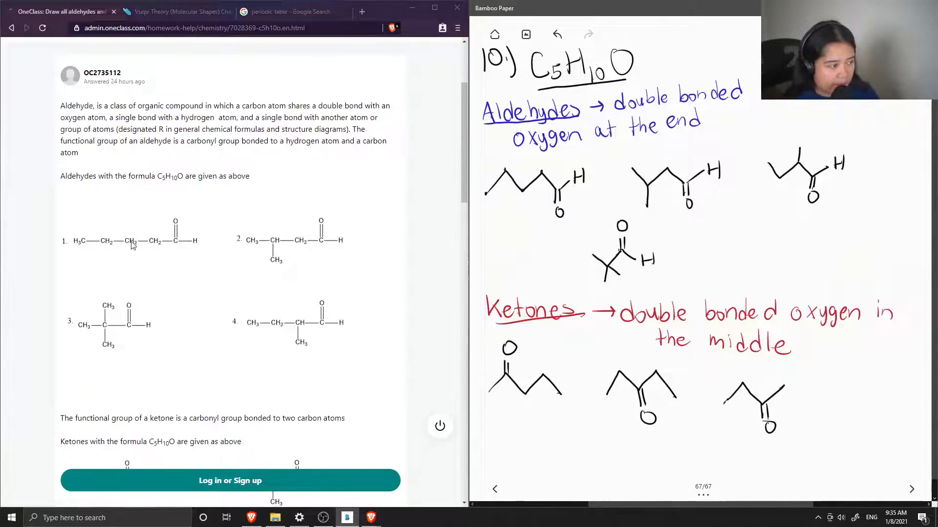
mouse_move(270, 250)
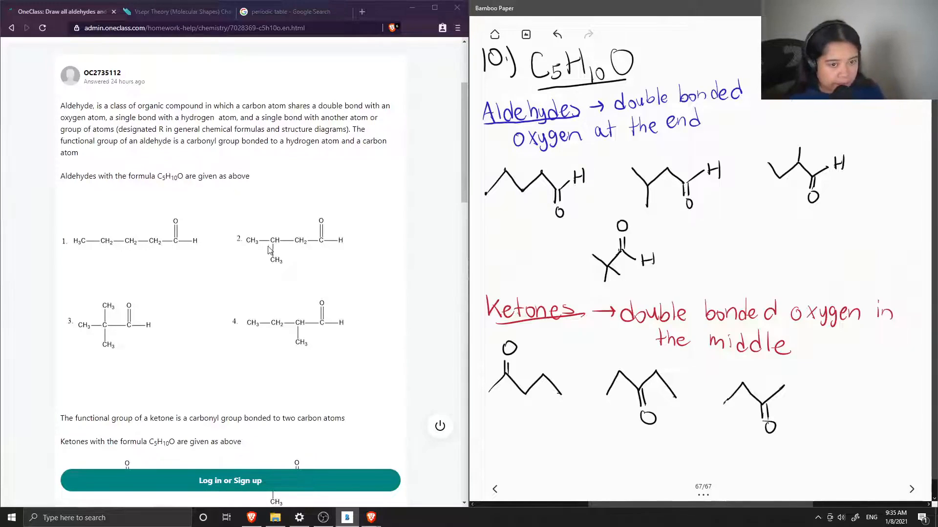
mouse_move(312, 254)
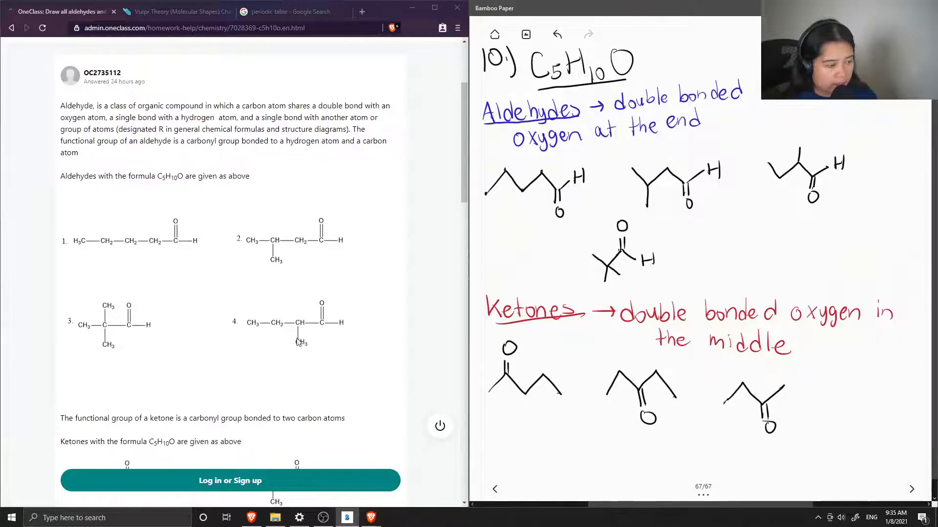
mouse_move(307, 320)
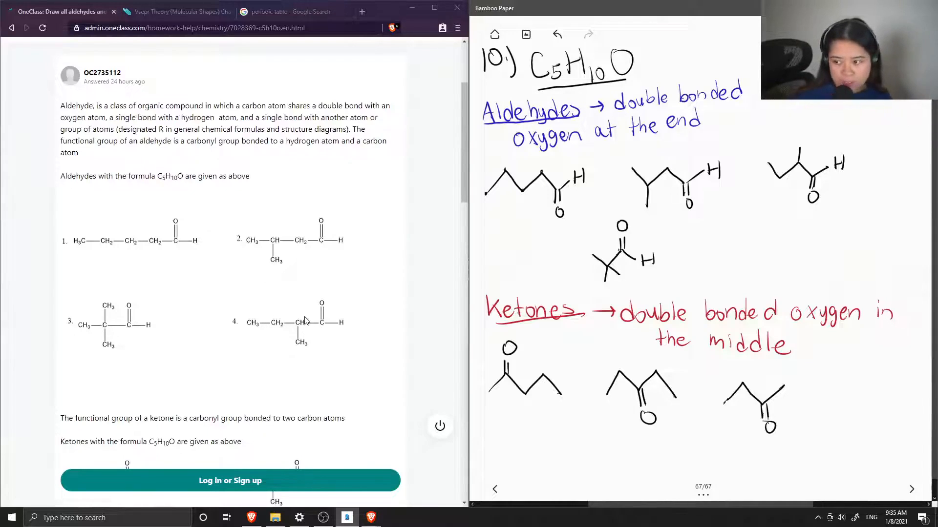
scroll("down", 3)
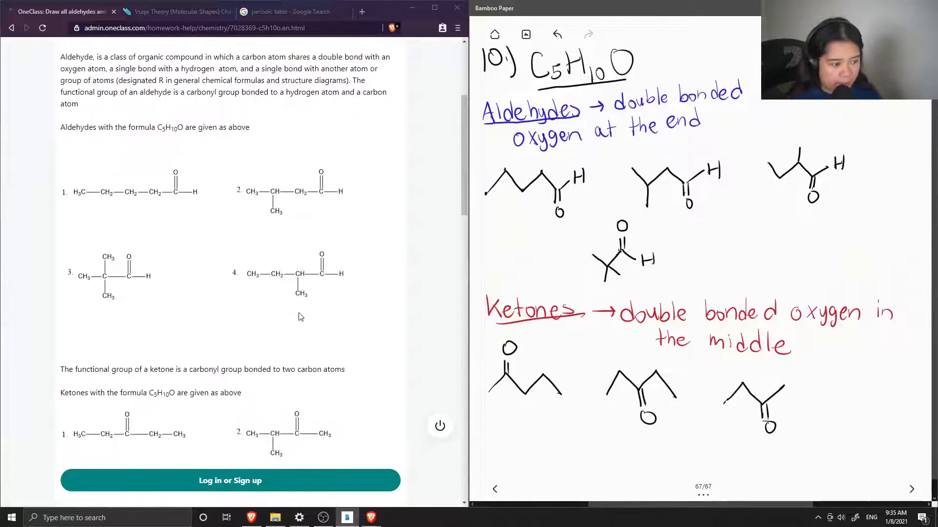
scroll("down", 3)
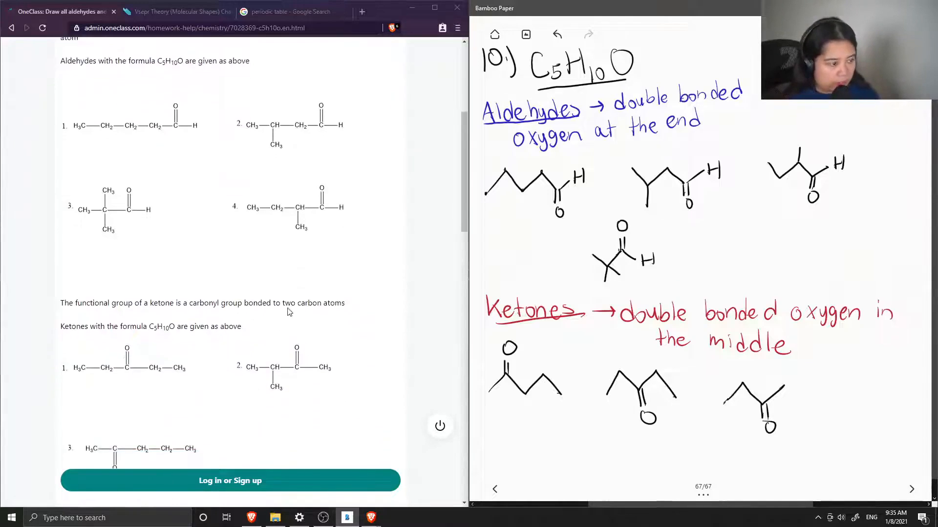
- Scroll to show all three answer ketones and highlight 'is a carbonyl group bonded' in the definition
scroll("down", 3)
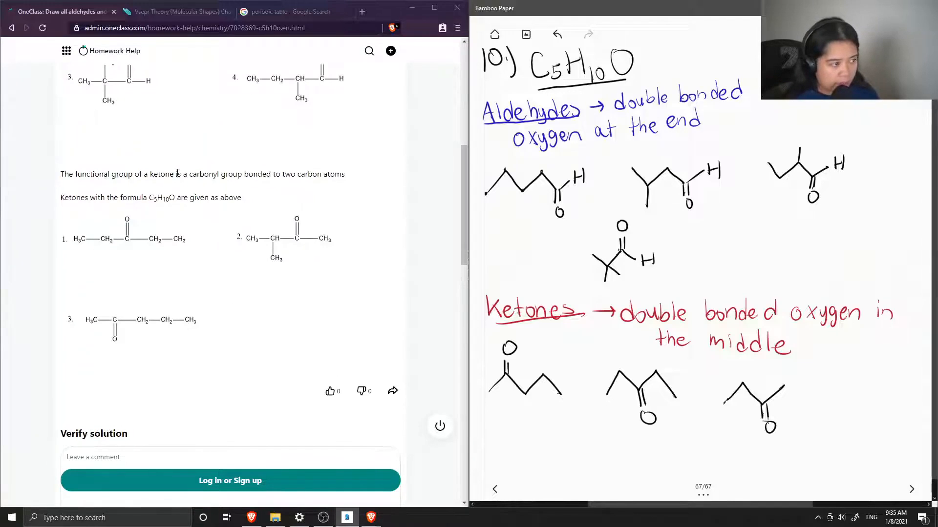
left_click_drag(177, 174, 276, 174)
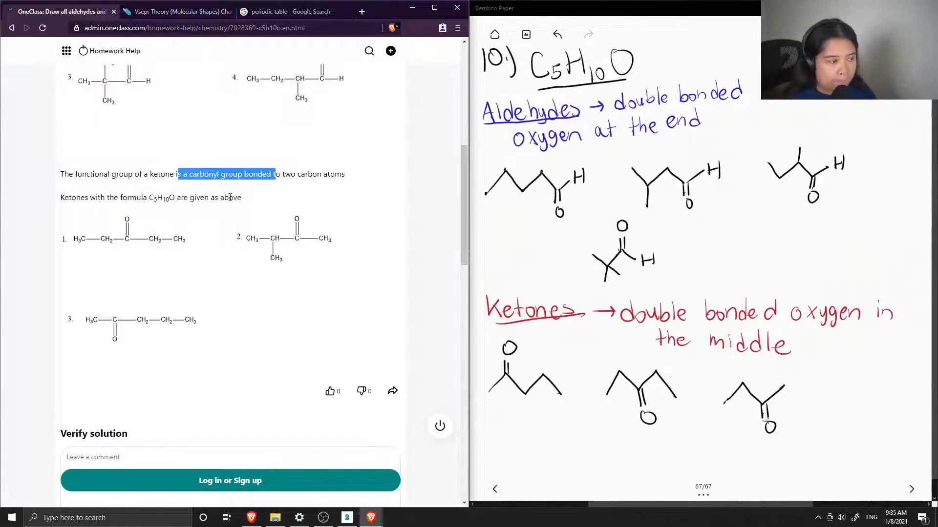
mouse_move(165, 217)
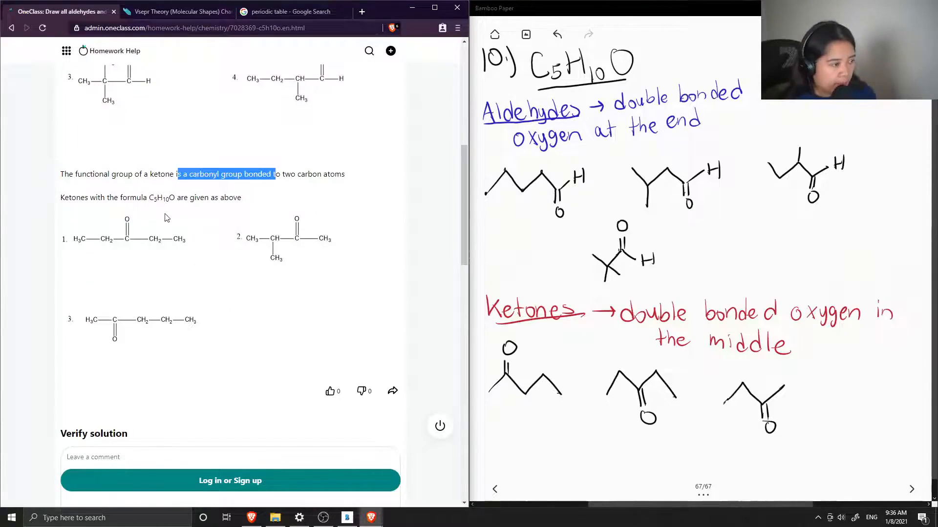
mouse_move(129, 264)
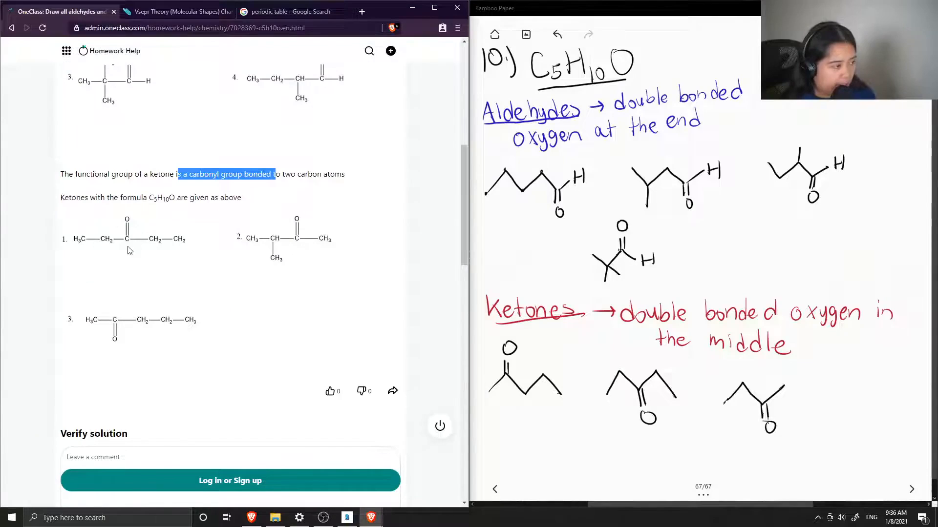
mouse_move(110, 244)
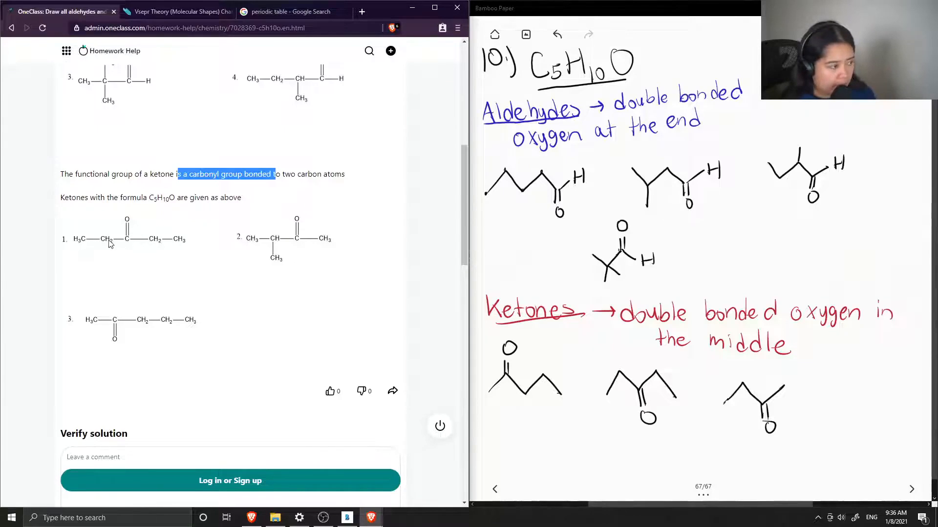
mouse_move(125, 254)
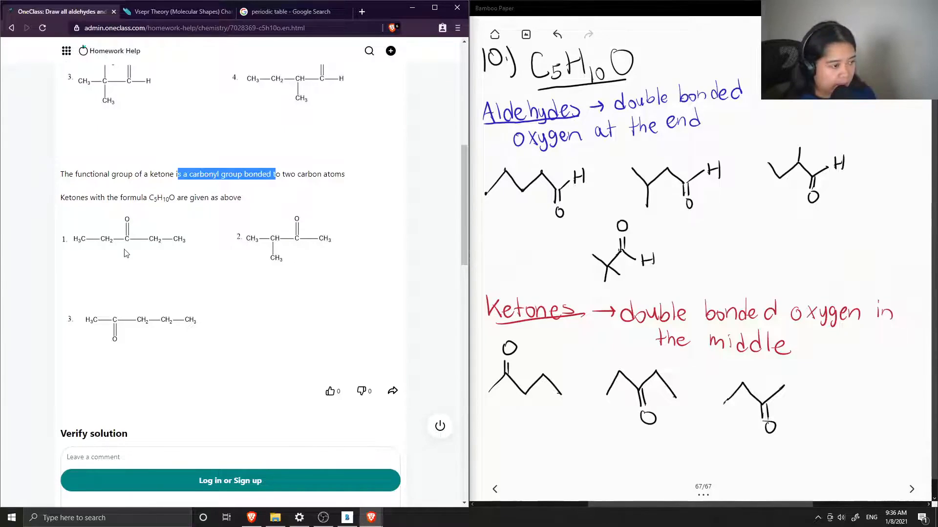
mouse_move(186, 250)
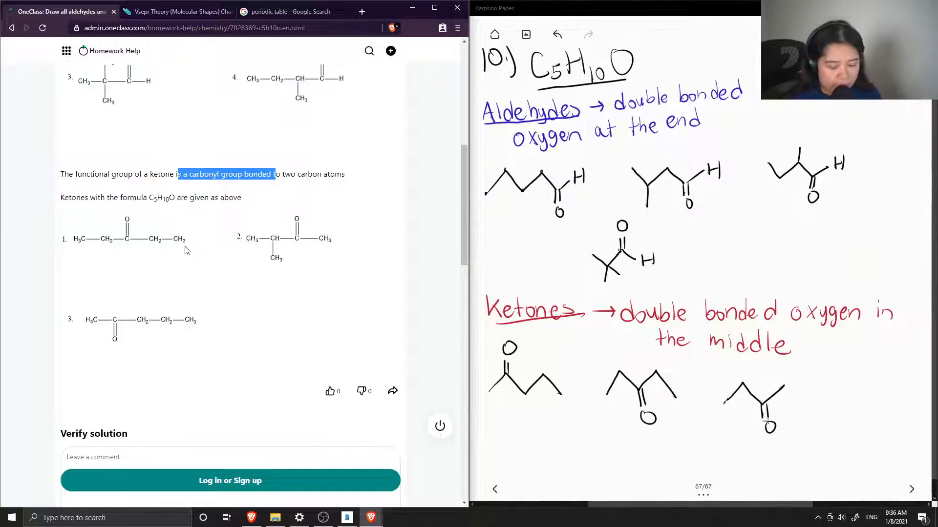
mouse_move(302, 269)
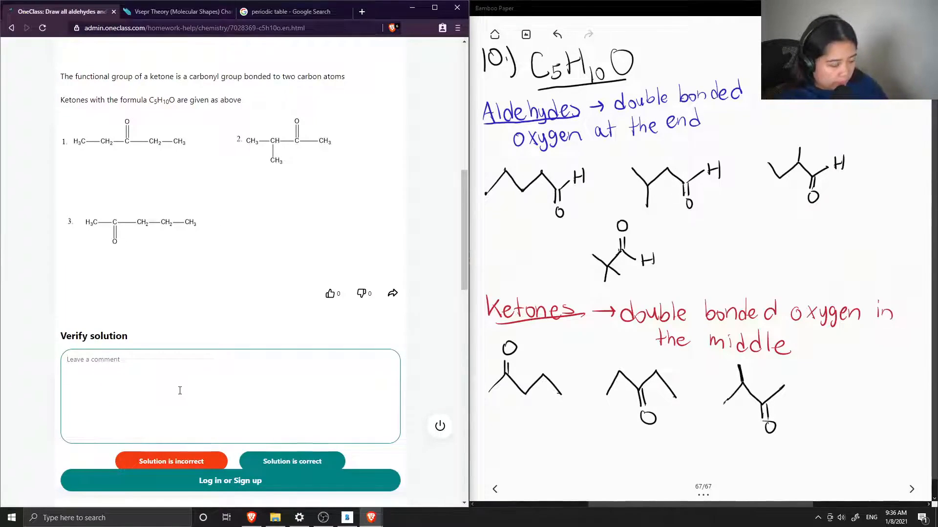
- Start a verification comment reading 'This soluti' in the Leave a comment box
type("This soluti")
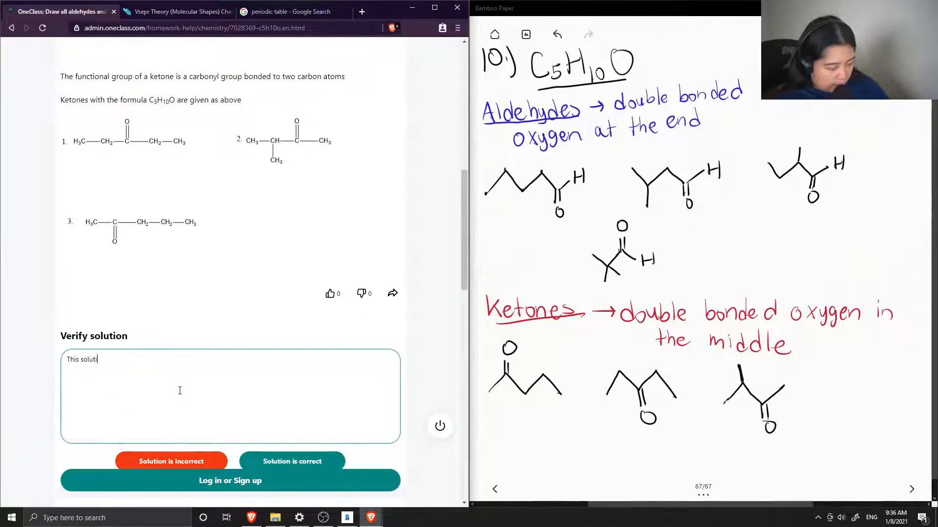